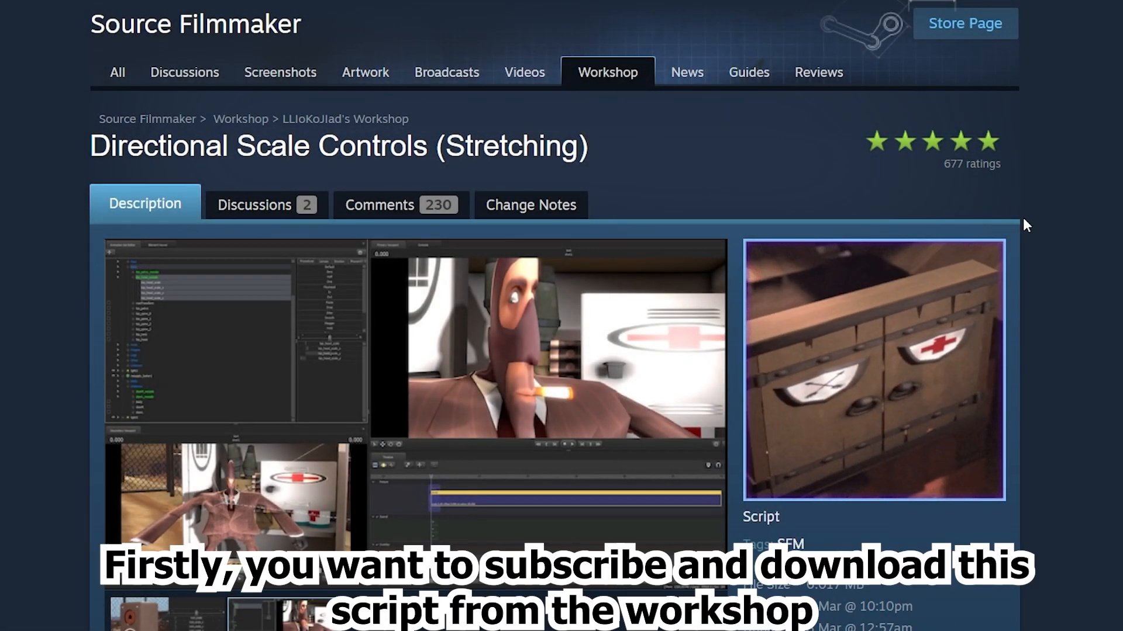
Run the directional scale patch script from the umfc group in the Scripts menu.
{"action": "scroll", "scroll_direction": "down", "scroll_amount": 3}
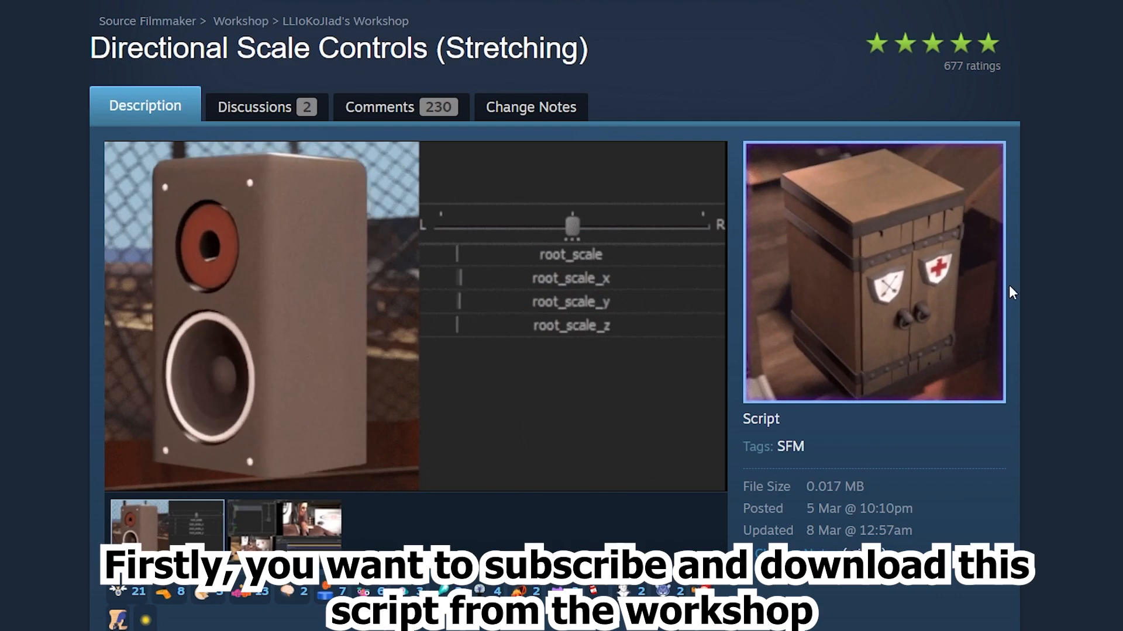
{"action": "scroll", "scroll_direction": "down", "scroll_amount": 3}
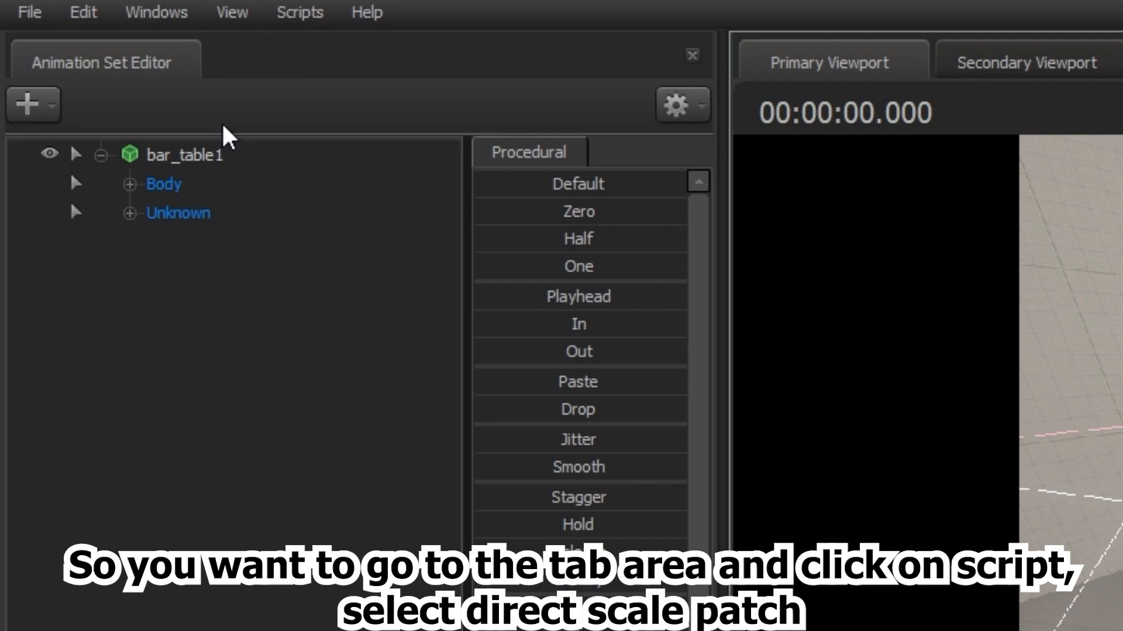
{"action": "left_click", "coordinate": [299, 12]}
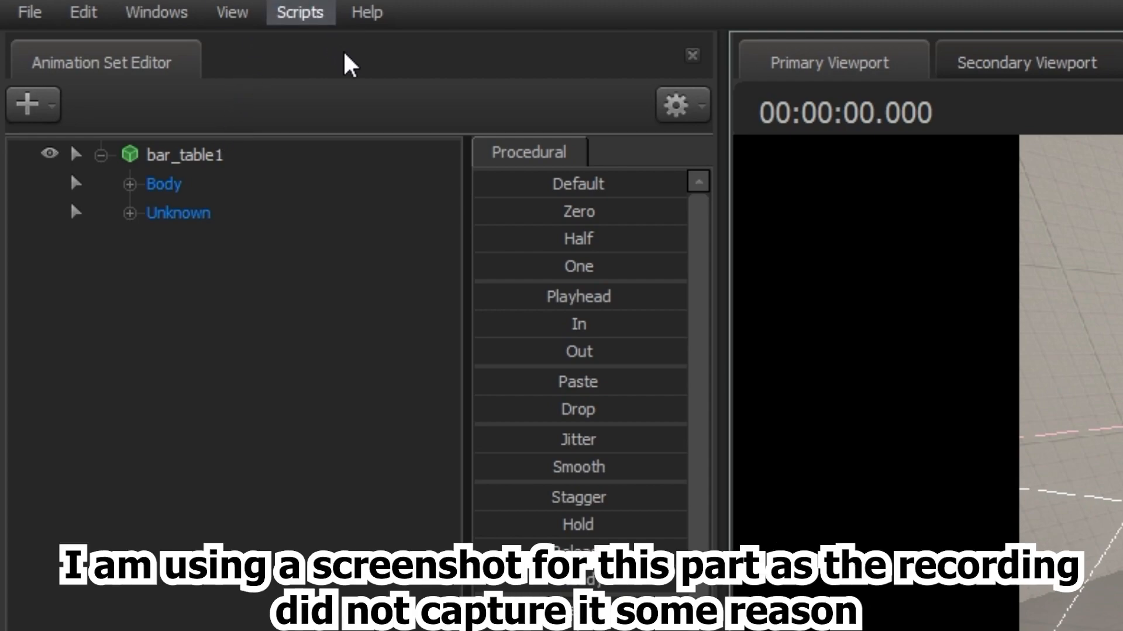
{"action": "left_click", "coordinate": [299, 12]}
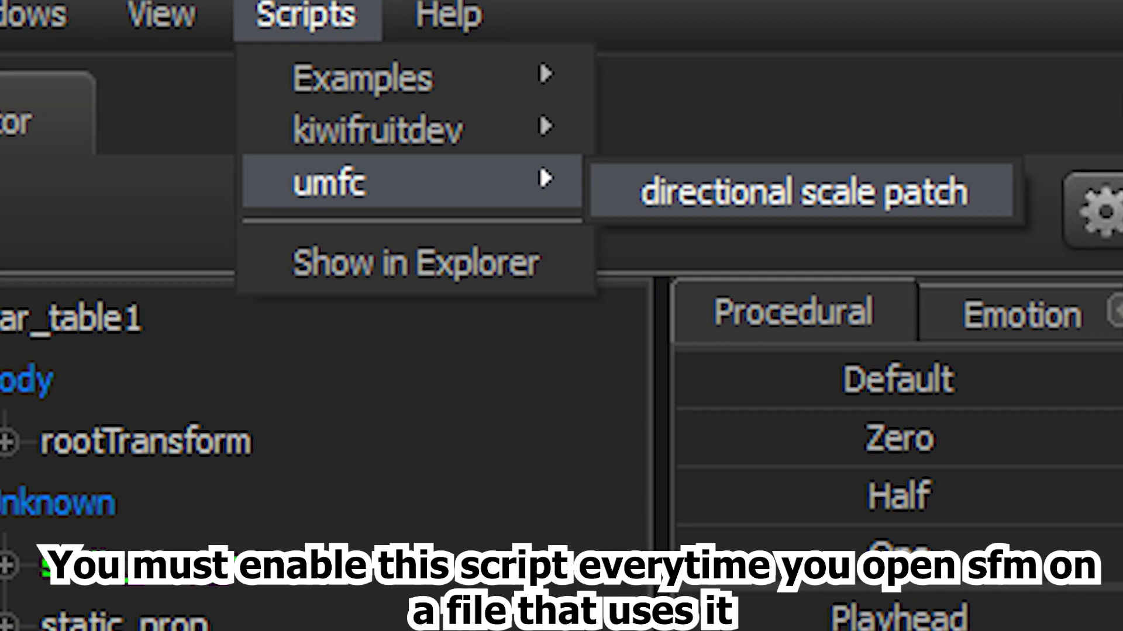
{"action": "left_click", "coordinate": [799, 191]}
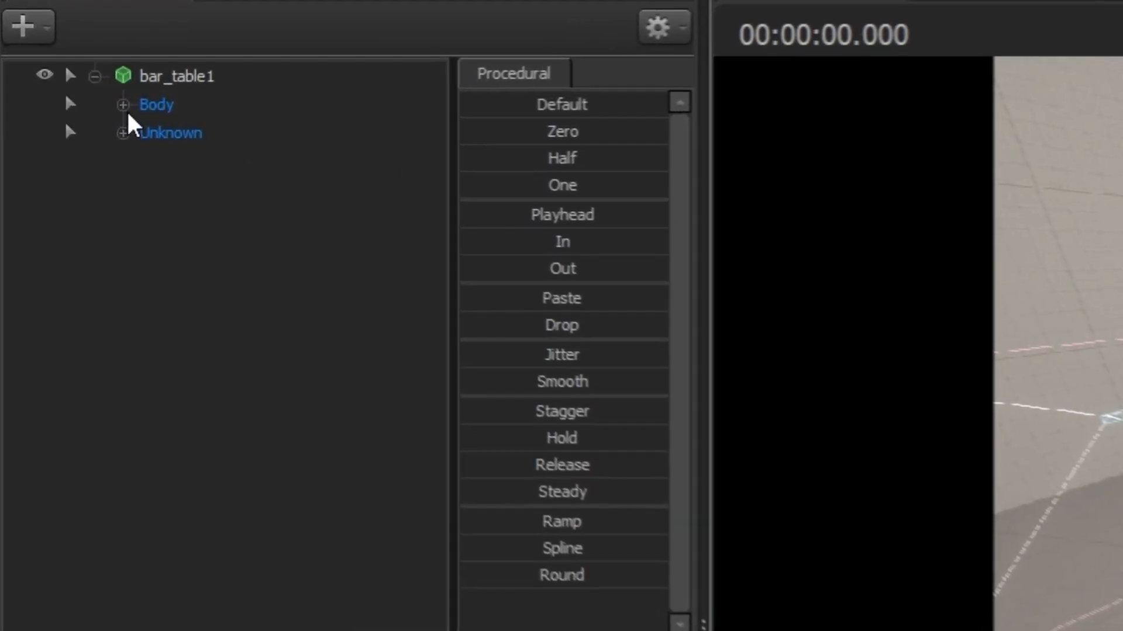
Add directional_scale_controls to bar_table1's static_prop bone via the DAG Utilities Menu.
{"action": "left_click", "coordinate": [70, 104]}
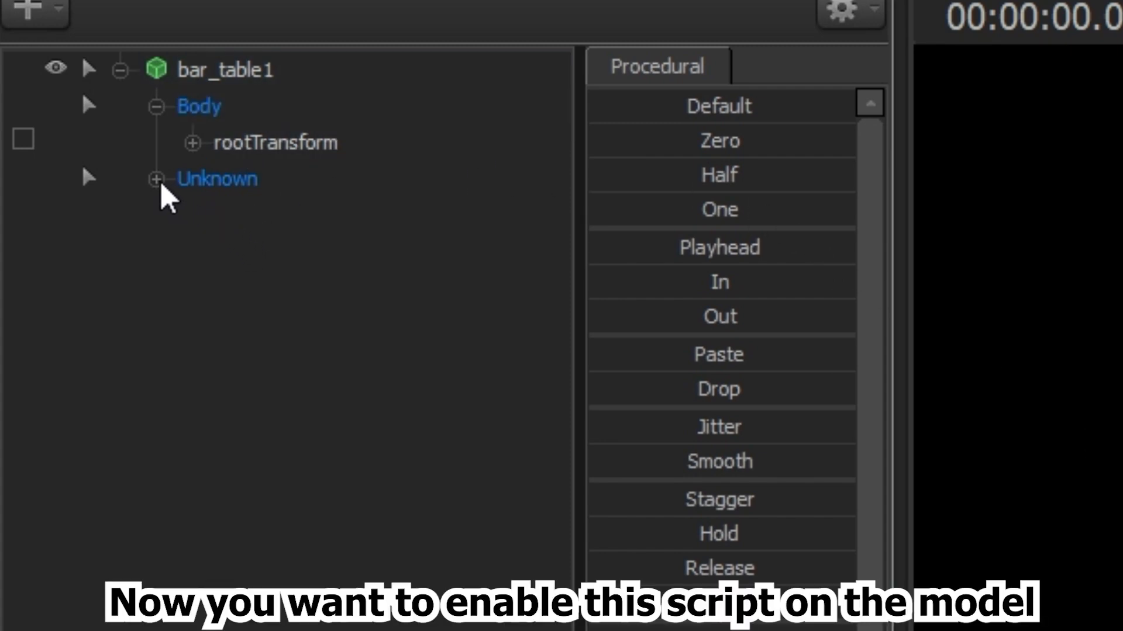
{"action": "left_click", "coordinate": [156, 178]}
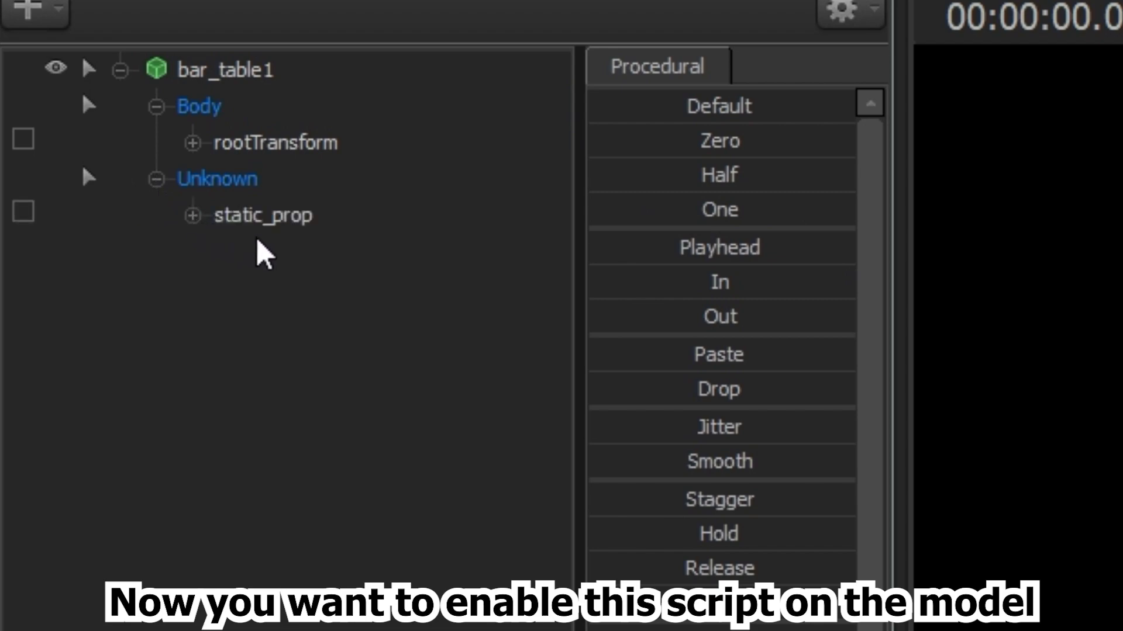
{"action": "right_click", "coordinate": [263, 215]}
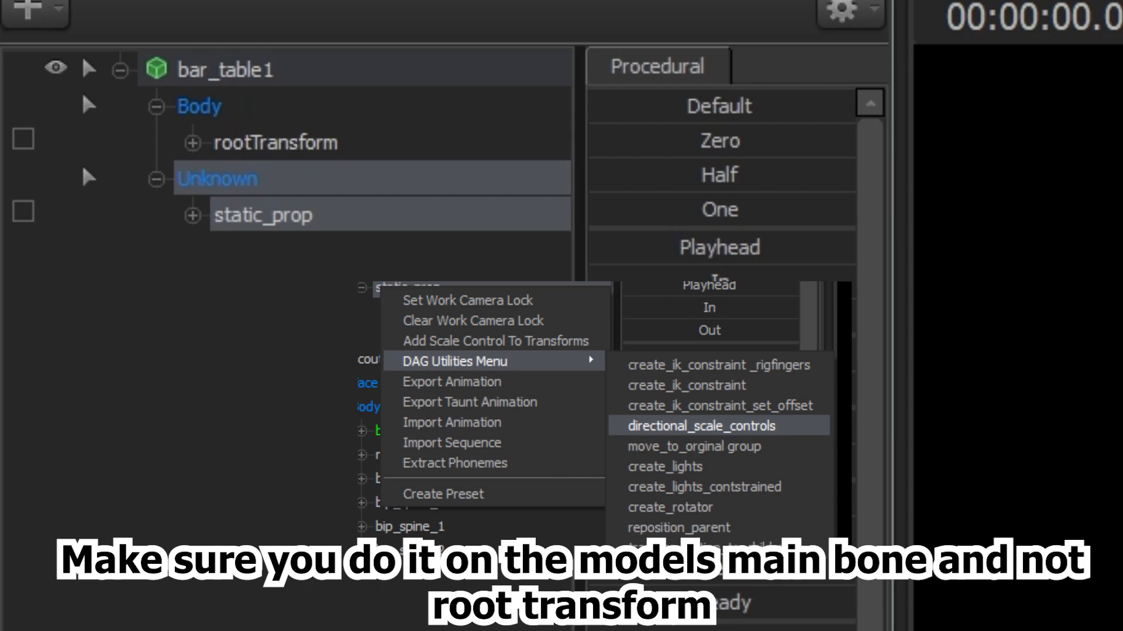
{"action": "mouse_move", "coordinate": [857, 444]}
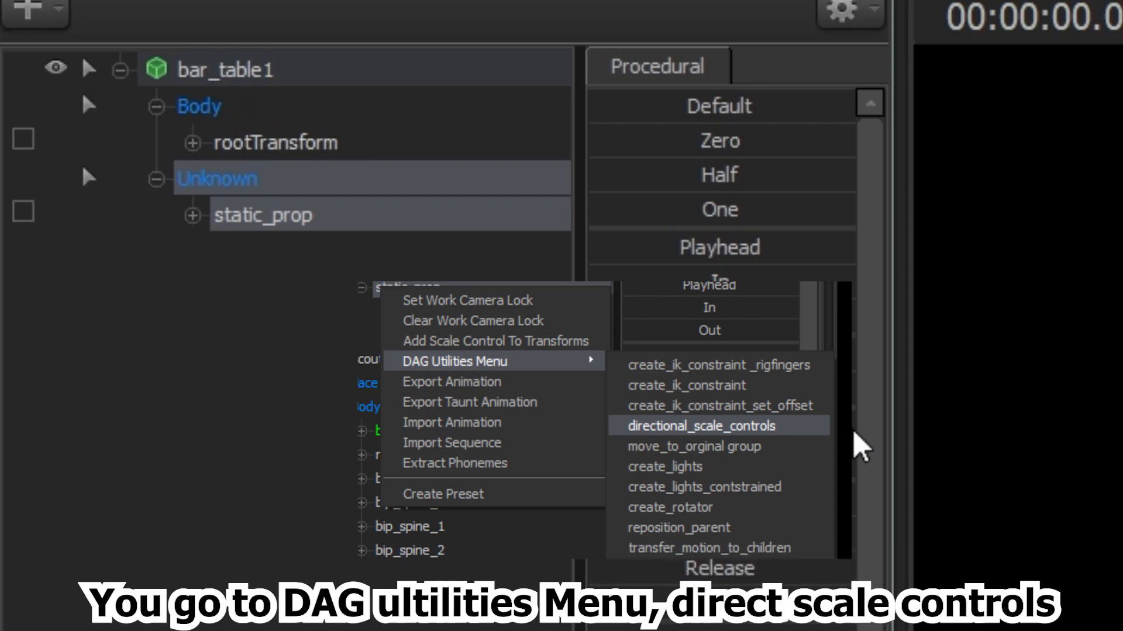
{"action": "left_click", "coordinate": [703, 426]}
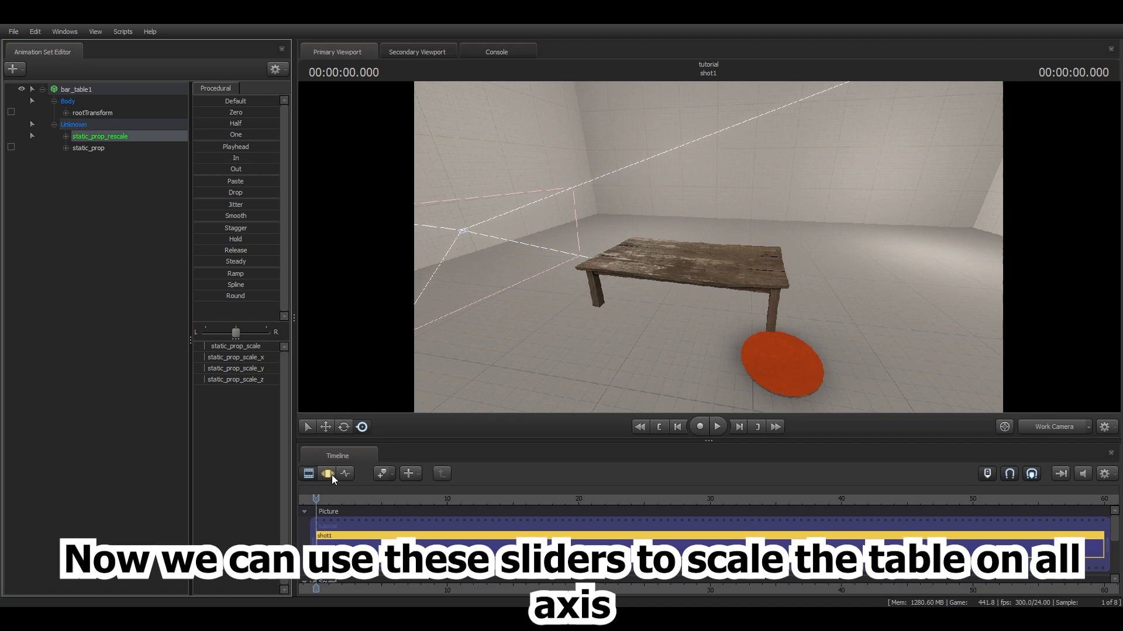
Adjust the static_prop_scale sliders to stretch the bar table taller.
{"action": "left_click", "coordinate": [327, 474]}
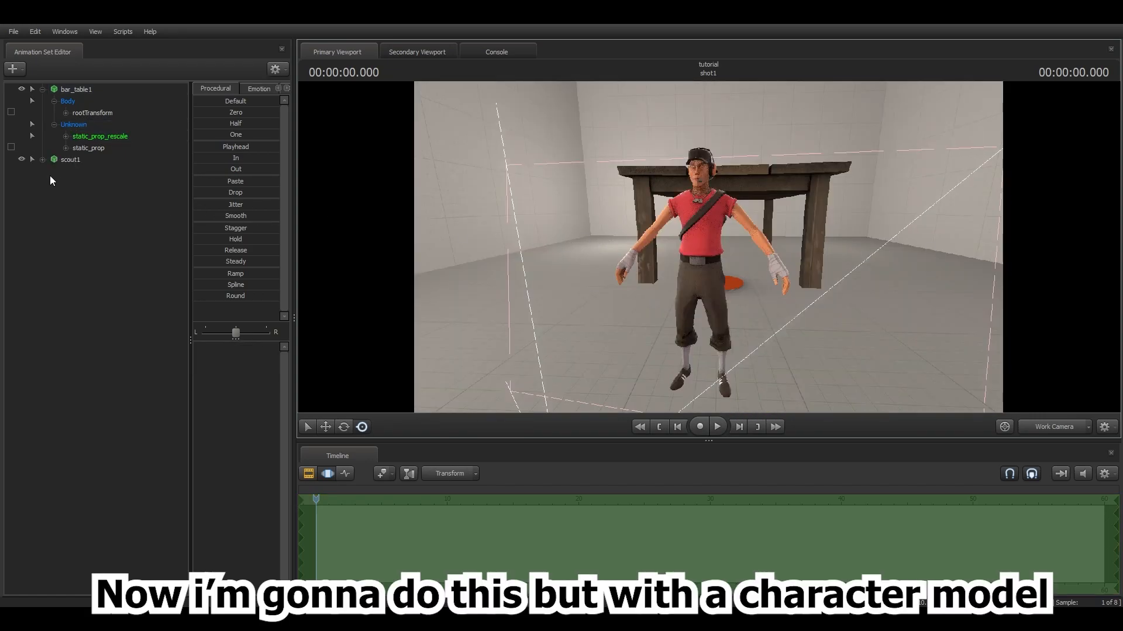
Expand scout1's Body group and select the bip_pelvis bone.
{"action": "left_click", "coordinate": [32, 159]}
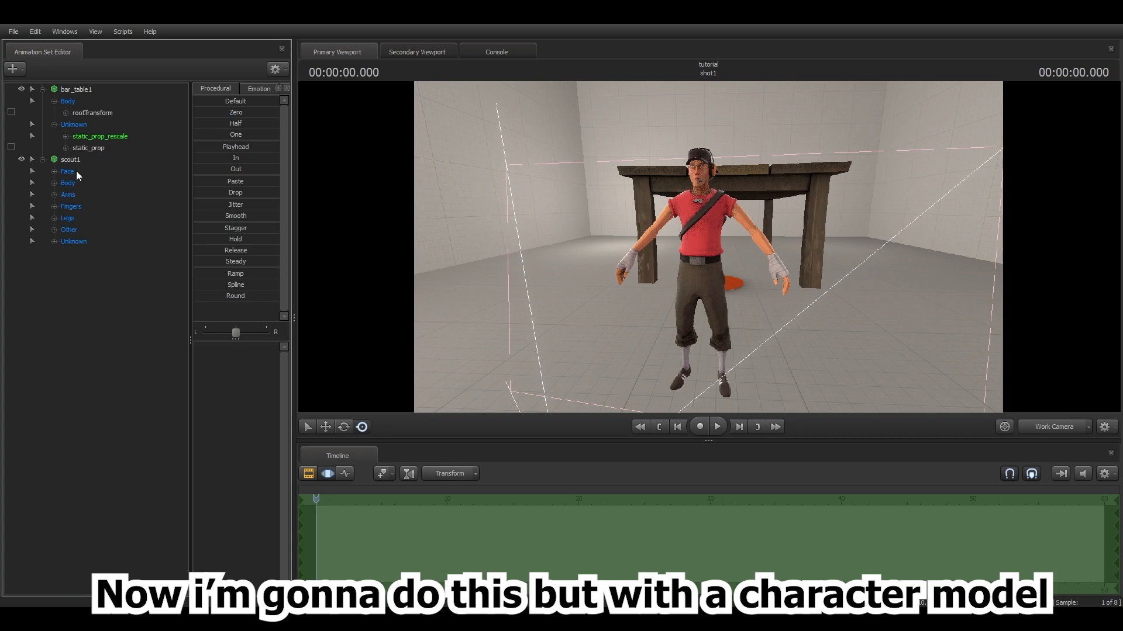
{"action": "left_click", "coordinate": [70, 159]}
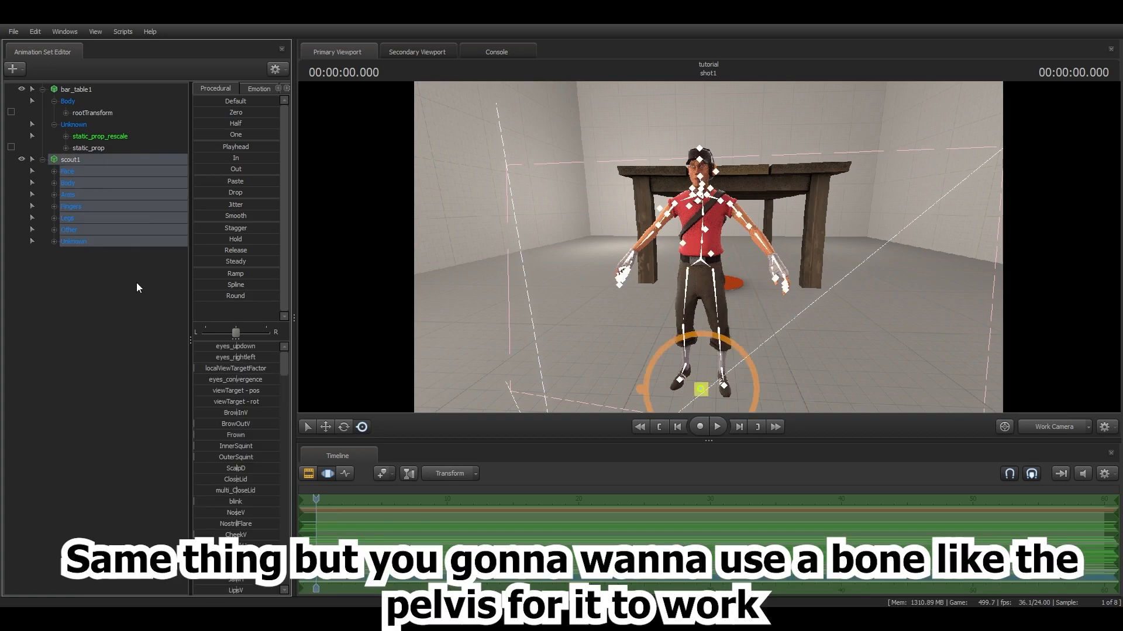
{"action": "mouse_move", "coordinate": [168, 266]}
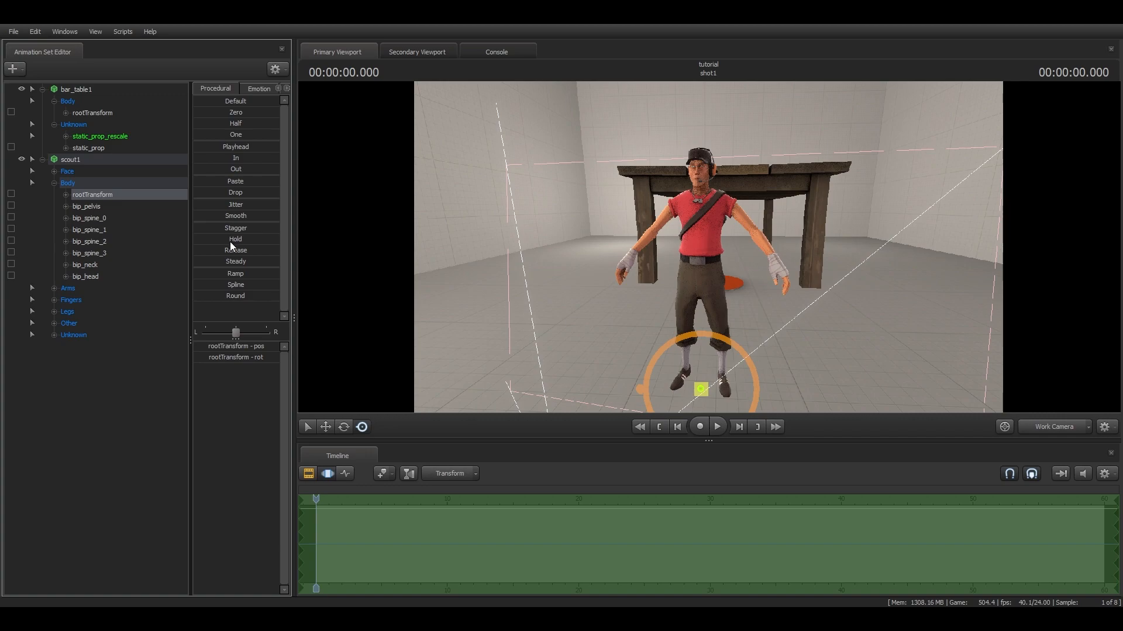
{"action": "mouse_move", "coordinate": [549, 353]}
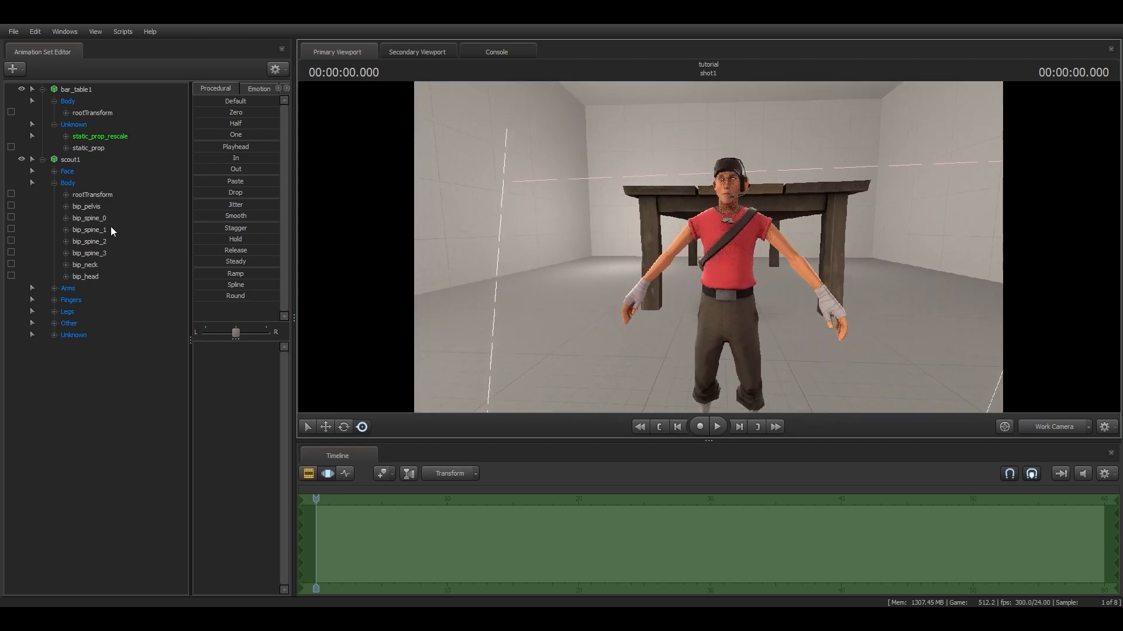
{"action": "left_click", "coordinate": [86, 206]}
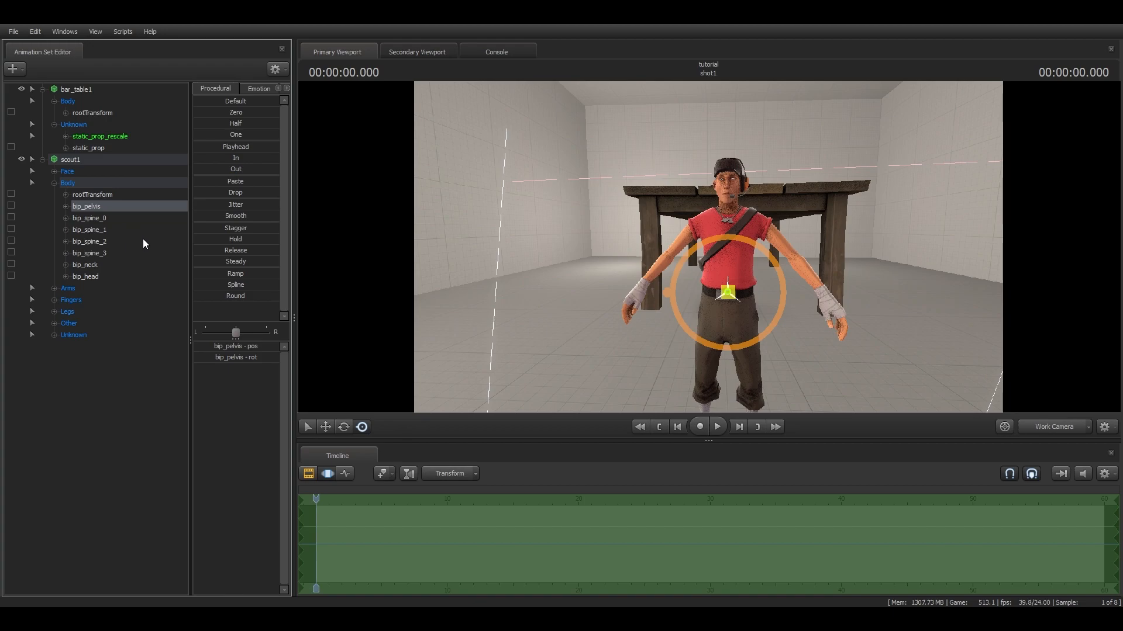
{"action": "mouse_move", "coordinate": [281, 317]}
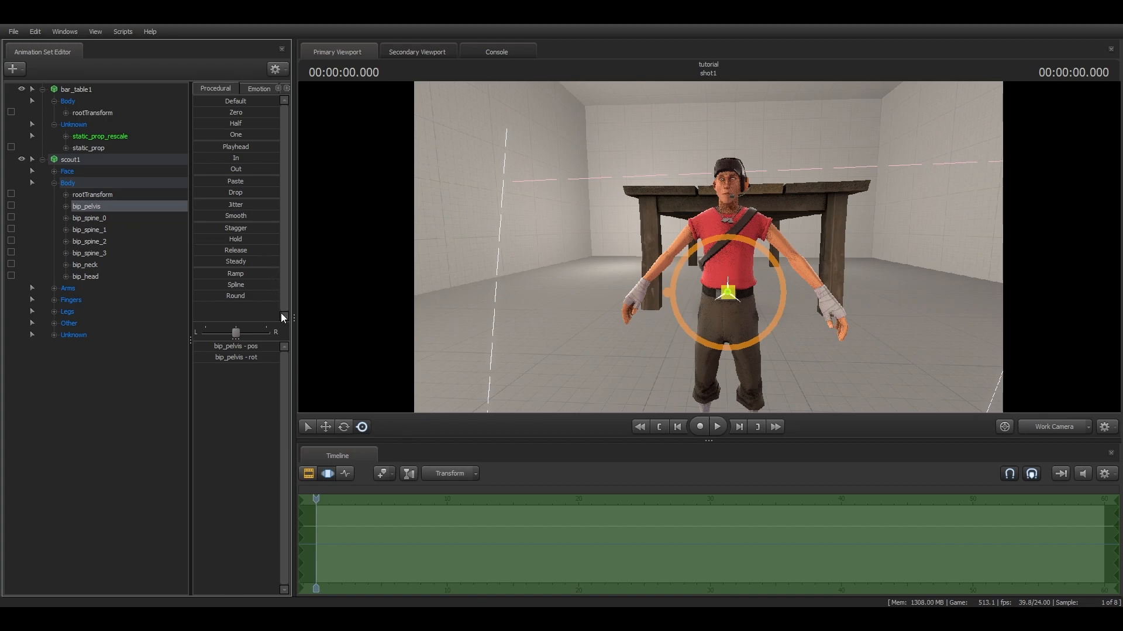